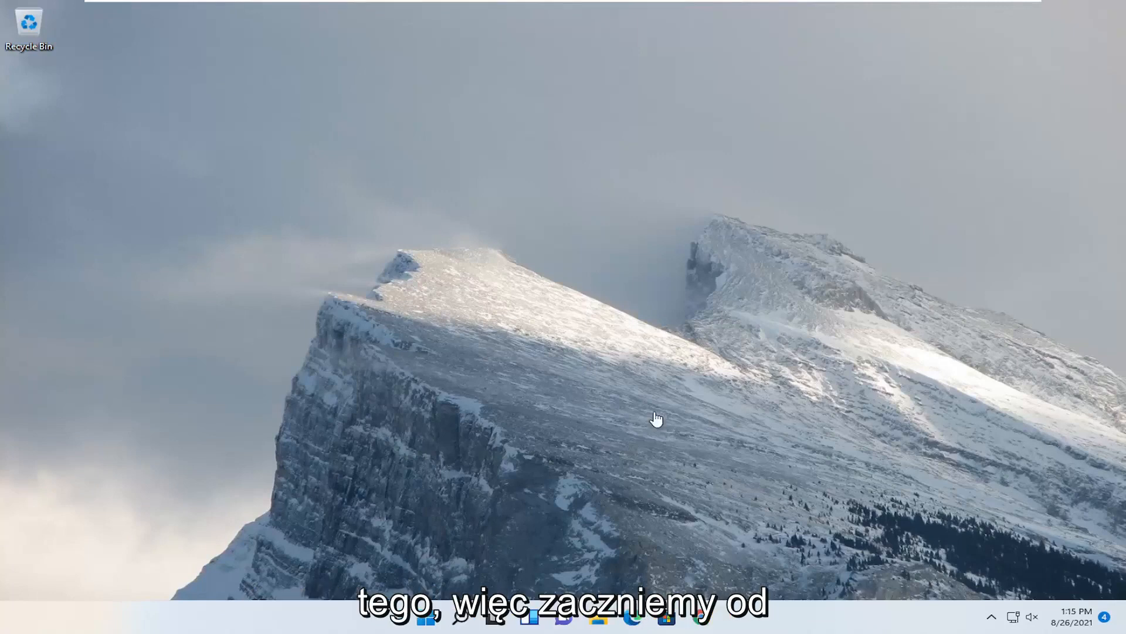
Search for 'settings' from the taskbar and launch the Settings app
{"action": "left_click", "coordinate": [462, 618]}
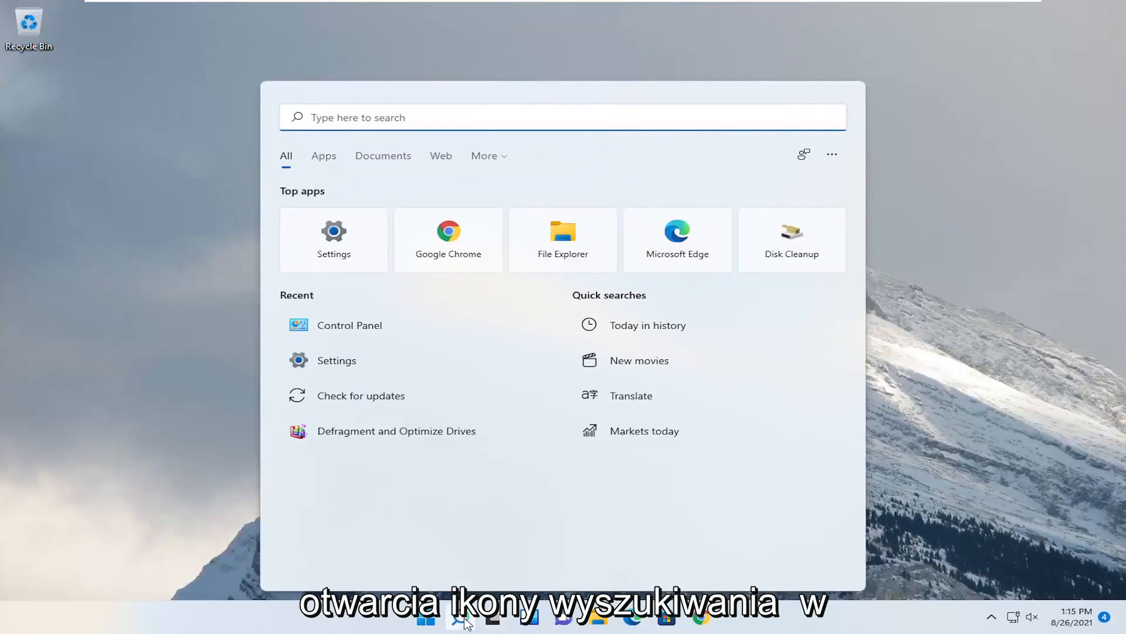
{"action": "type", "text": "settings"}
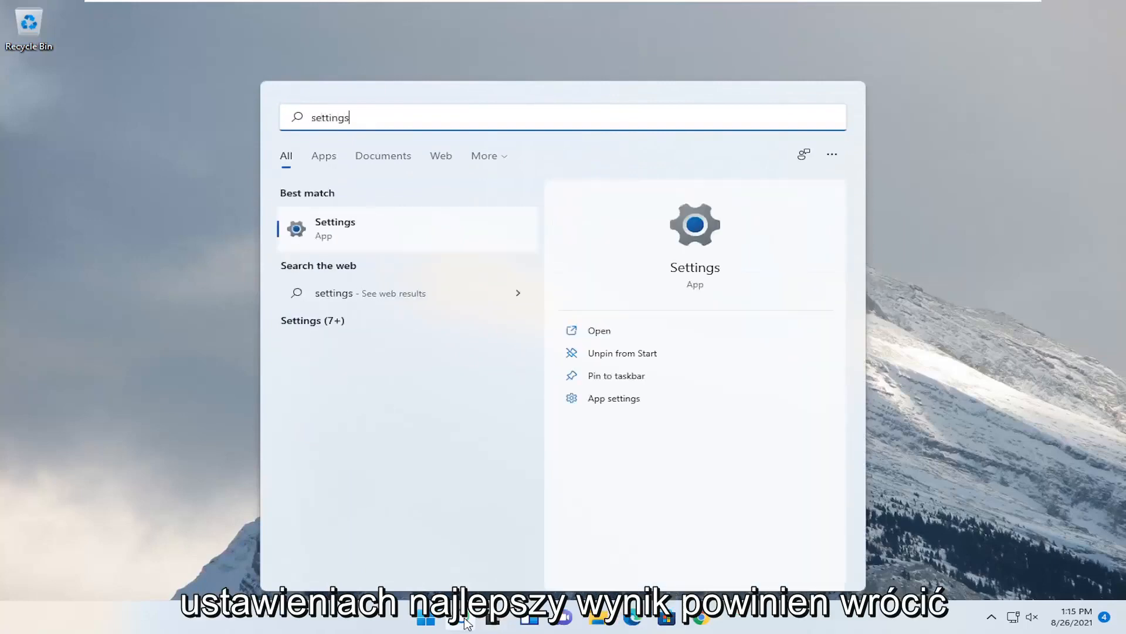
{"action": "mouse_move", "coordinate": [369, 241]}
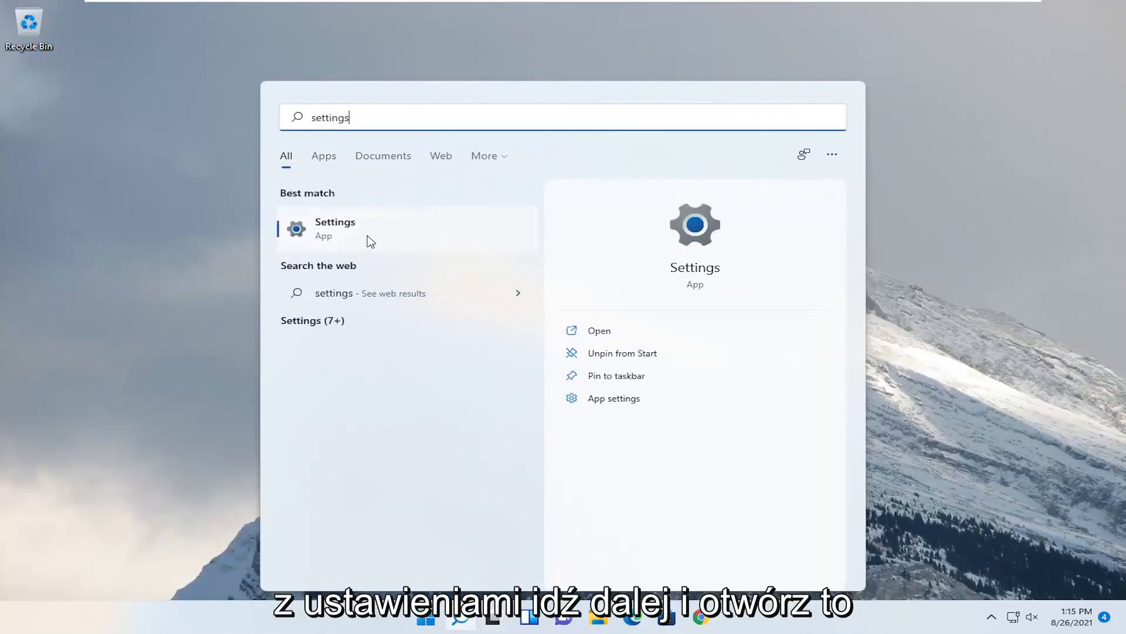
{"action": "left_click", "coordinate": [335, 229]}
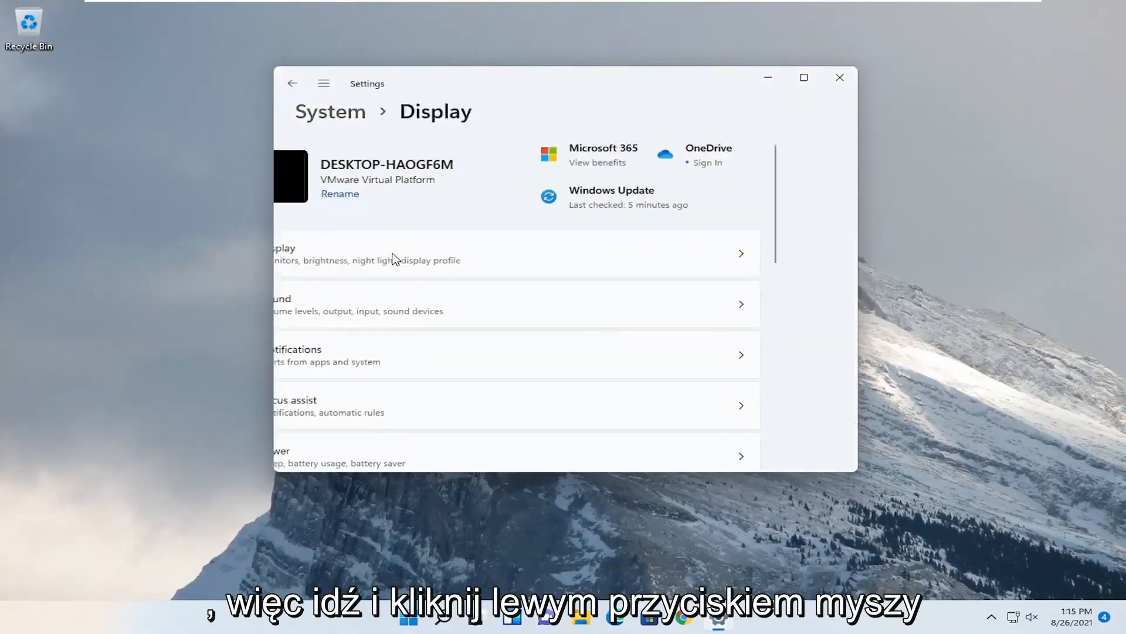
Go to the Display page under System
{"action": "left_click", "coordinate": [516, 254]}
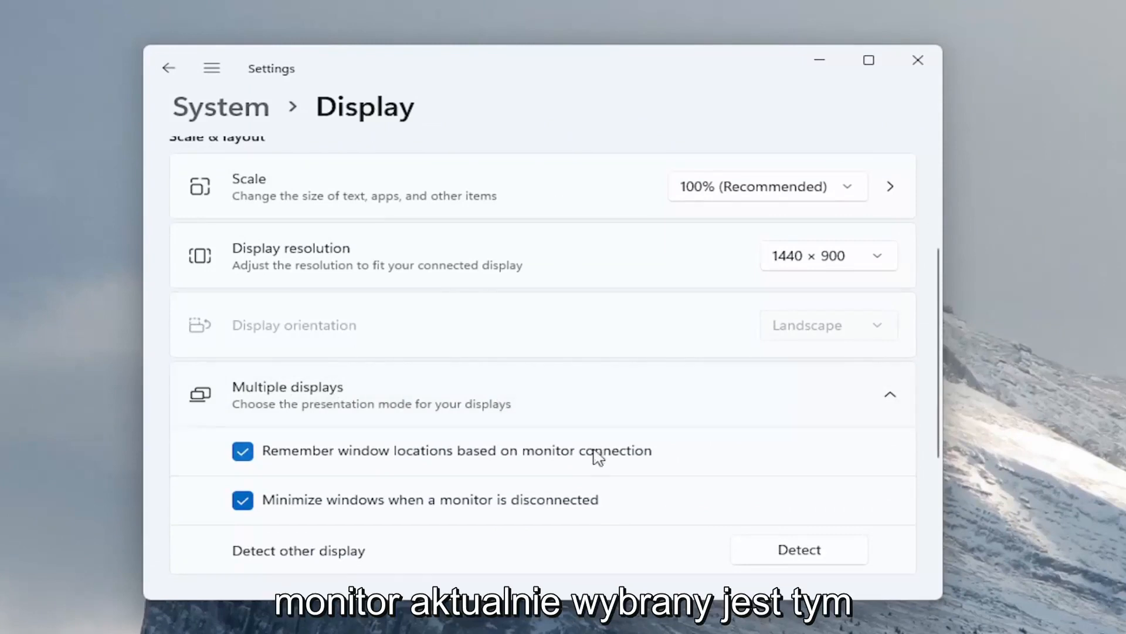
{"action": "mouse_move", "coordinate": [520, 397]}
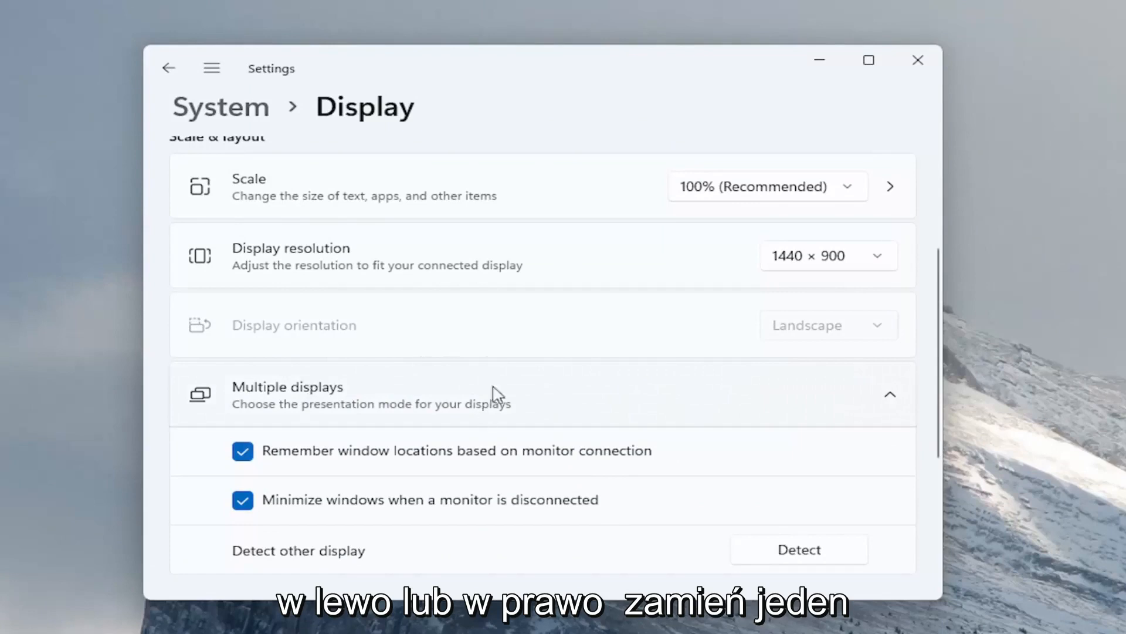
{"action": "mouse_move", "coordinate": [420, 417]}
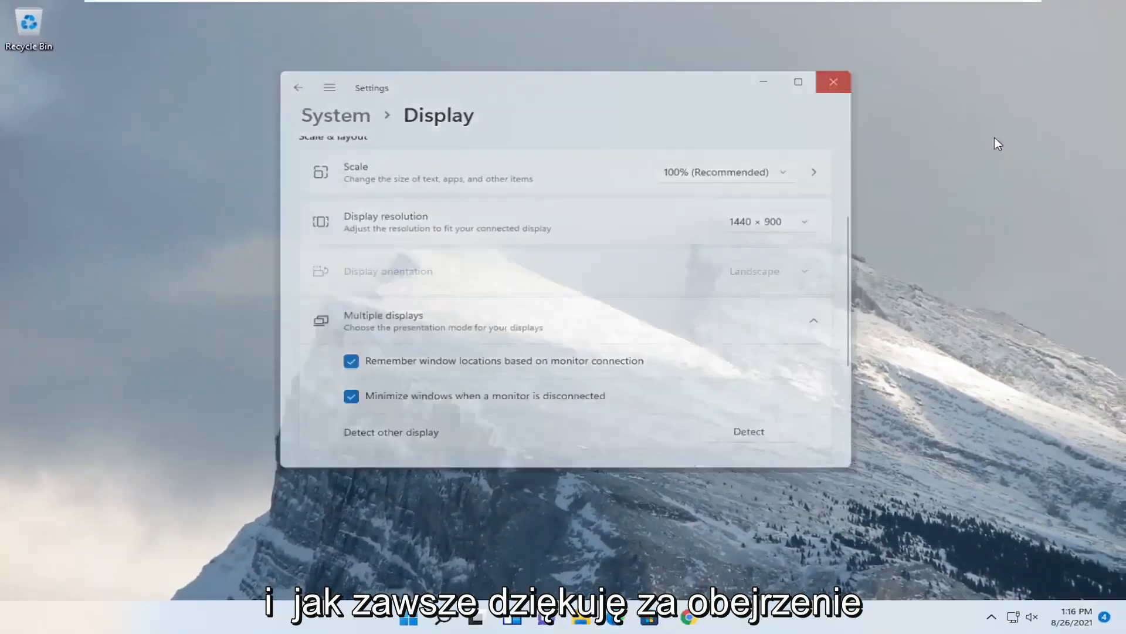
Close the Settings window to leave the desktop showing
{"action": "left_click", "coordinate": [833, 81]}
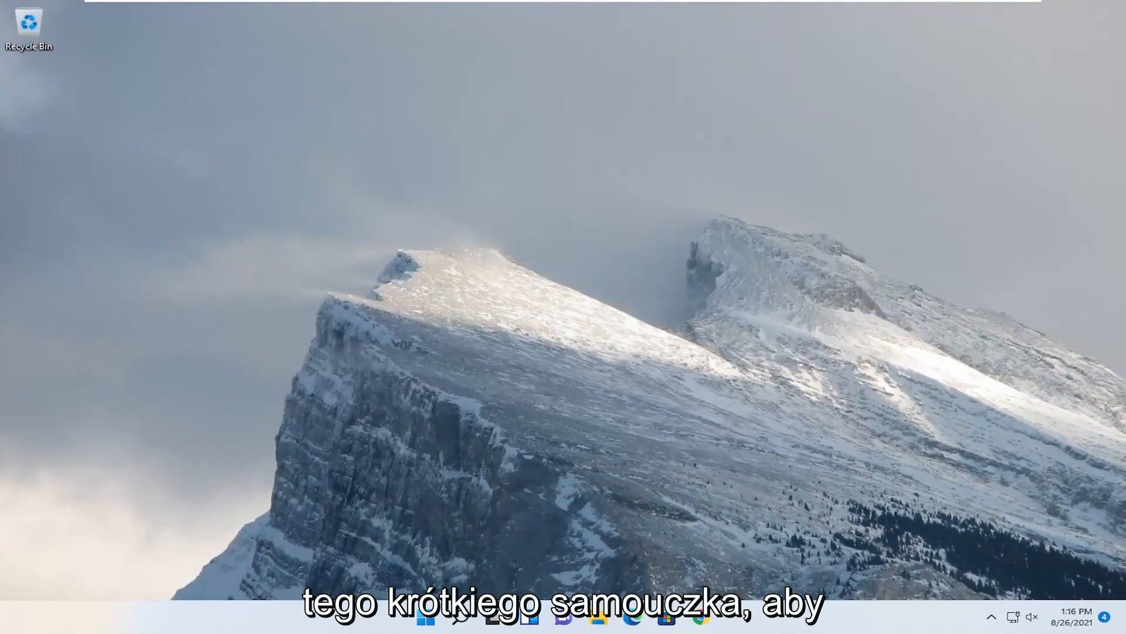